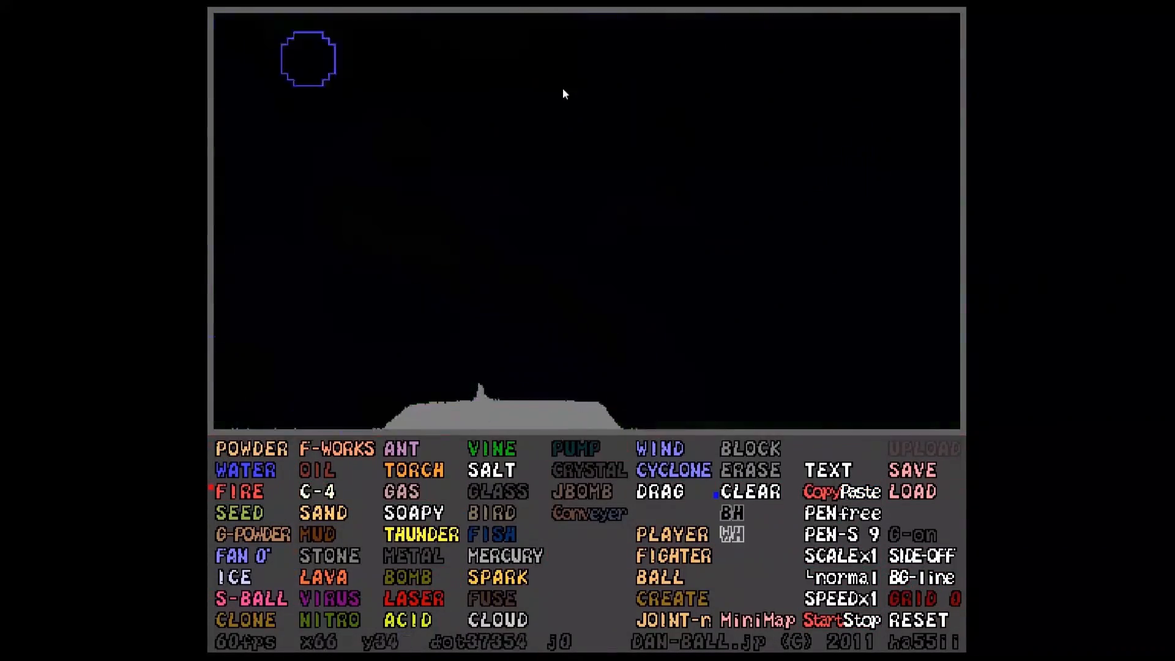
# Step: Clear the play field, choose BIRD, and release a flock of birds into the field
pyautogui.click(749, 491)
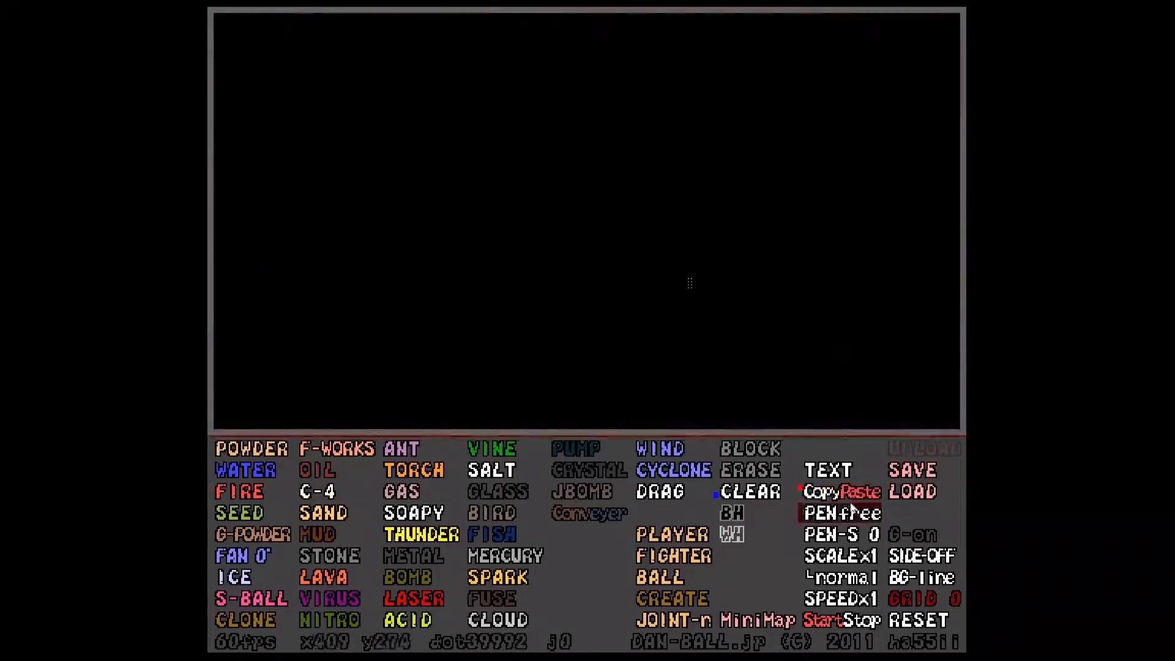
pyautogui.click(750, 448)
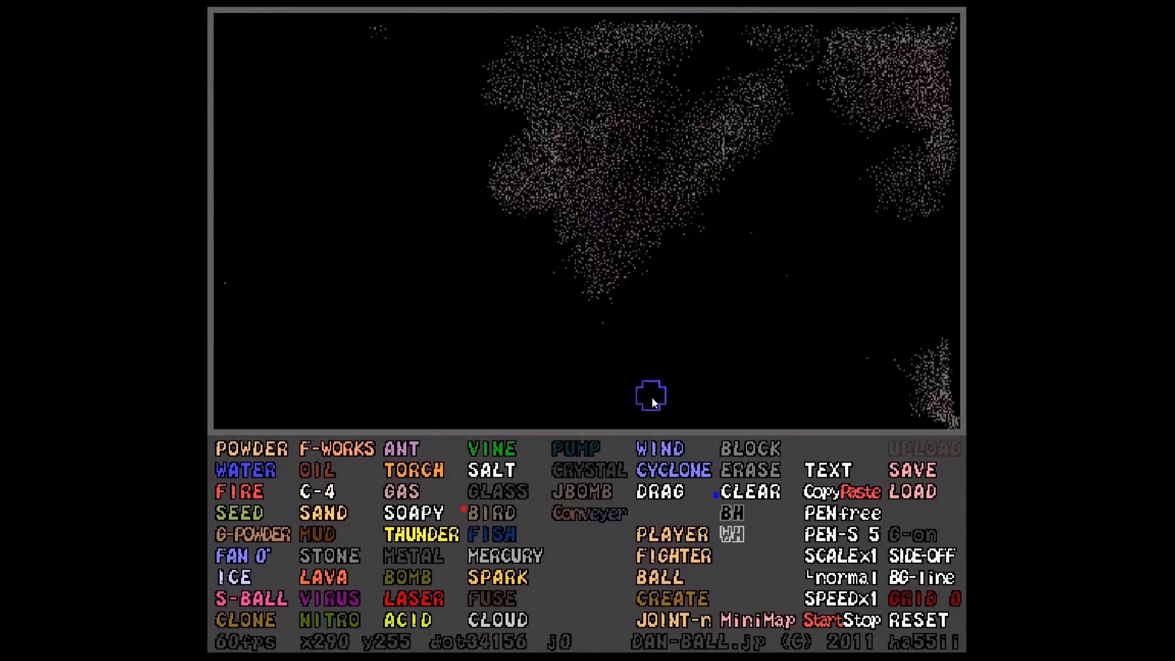
pyautogui.click(245, 620)
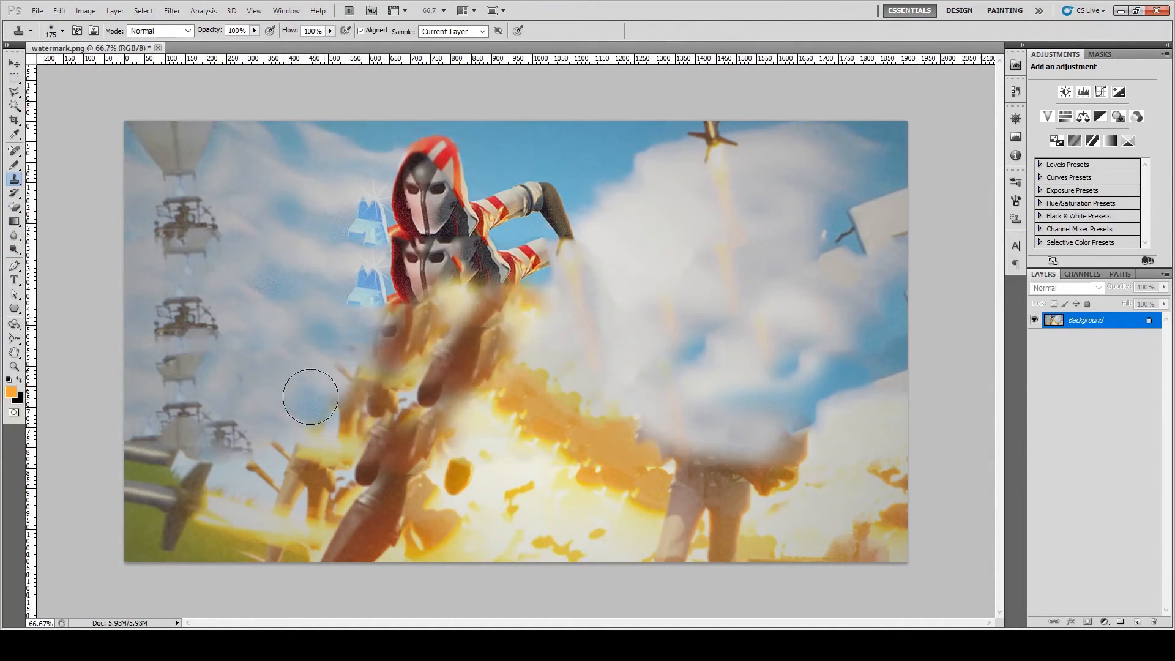
# Step: Bring up the Image menu's Adjustments commands
pyautogui.click(85, 11)
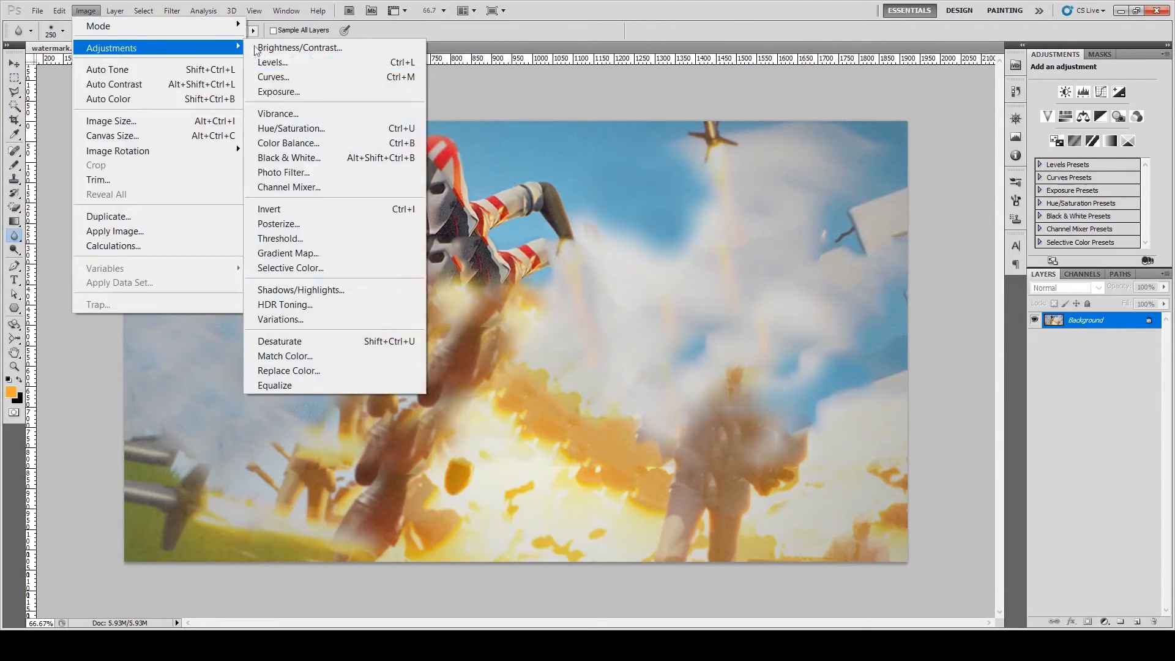
pyautogui.click(299, 48)
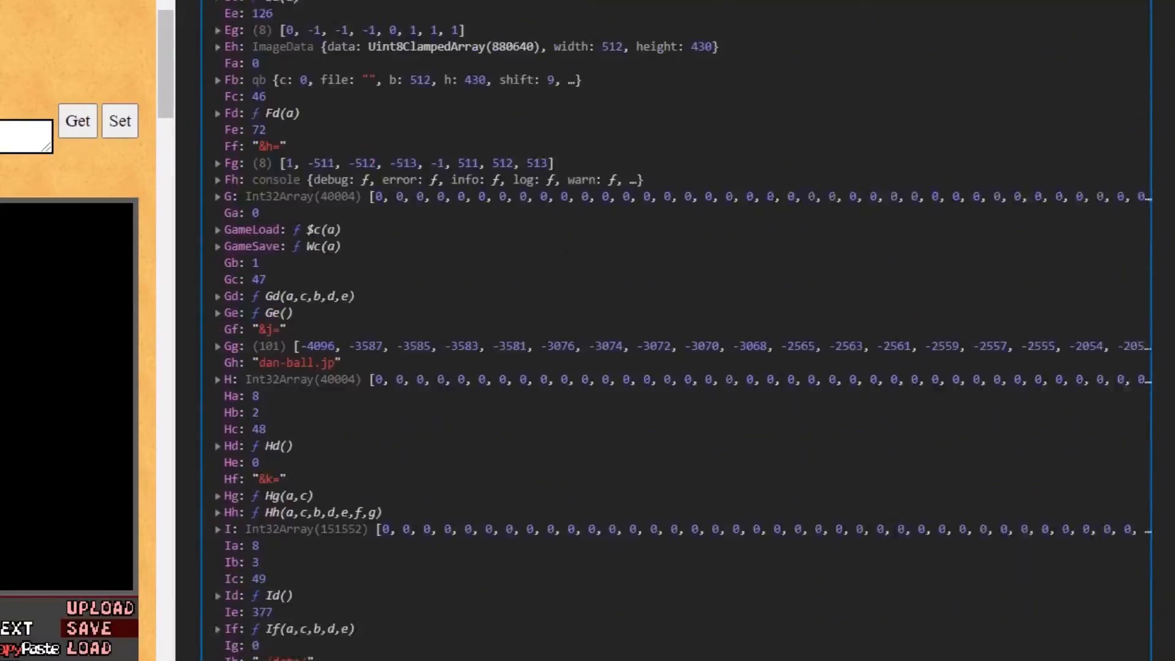
# Step: Browse further down the game frame's property list of short-named variables
pyautogui.scroll(-3)
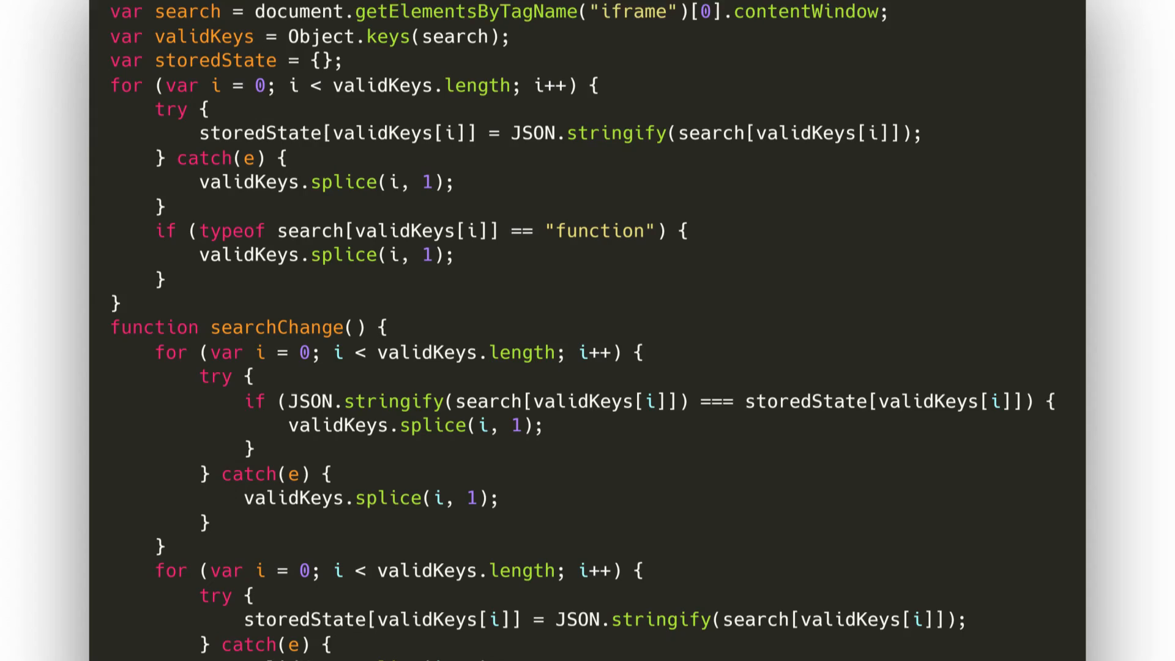
# Step: Reveal the searchChange function that drops variables whose values stayed the same
pyautogui.scroll(-3)
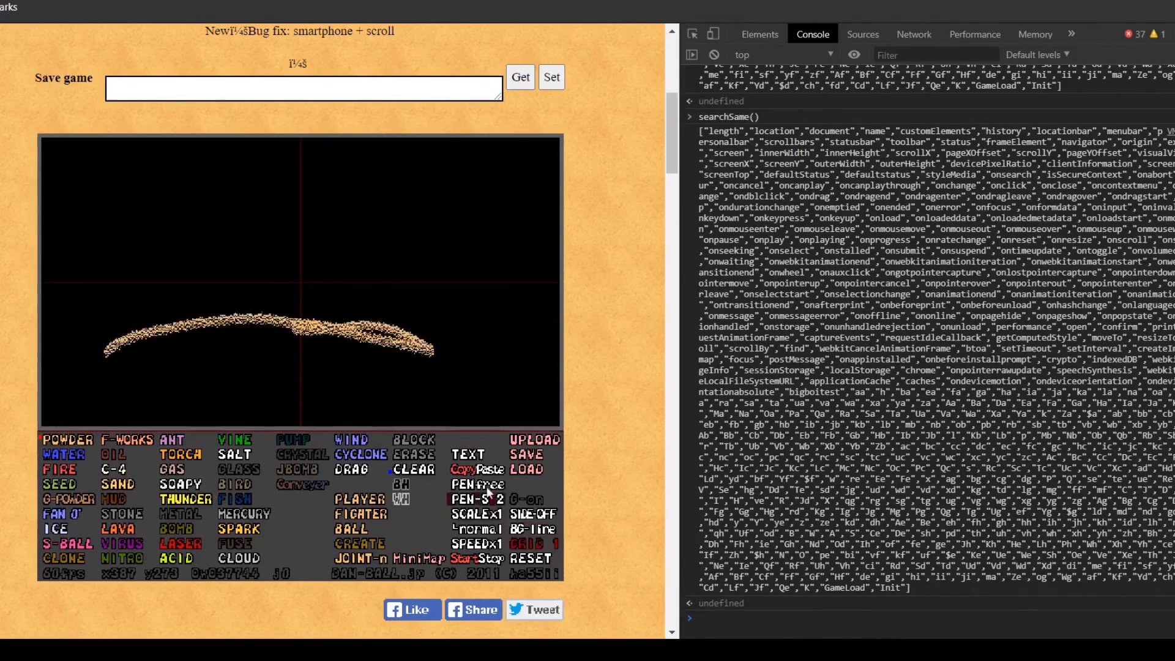
# Step: Run searchChange() and searchSame() in the Console to narrow candidates to four variables
pyautogui.write('s')
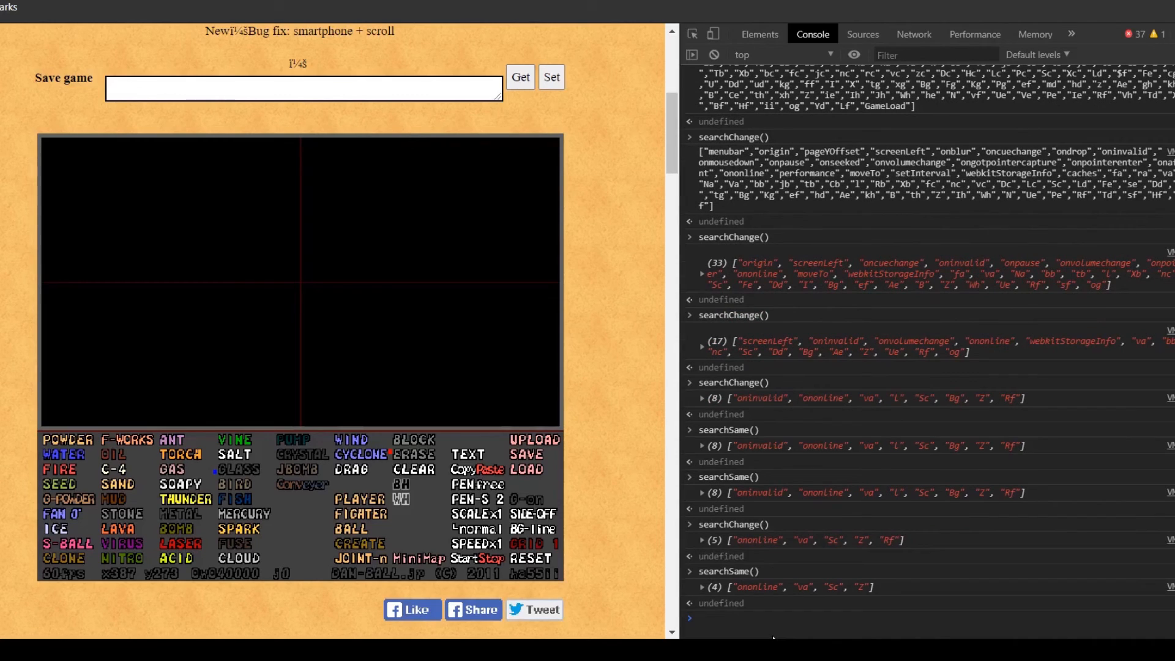
pyautogui.write('search')
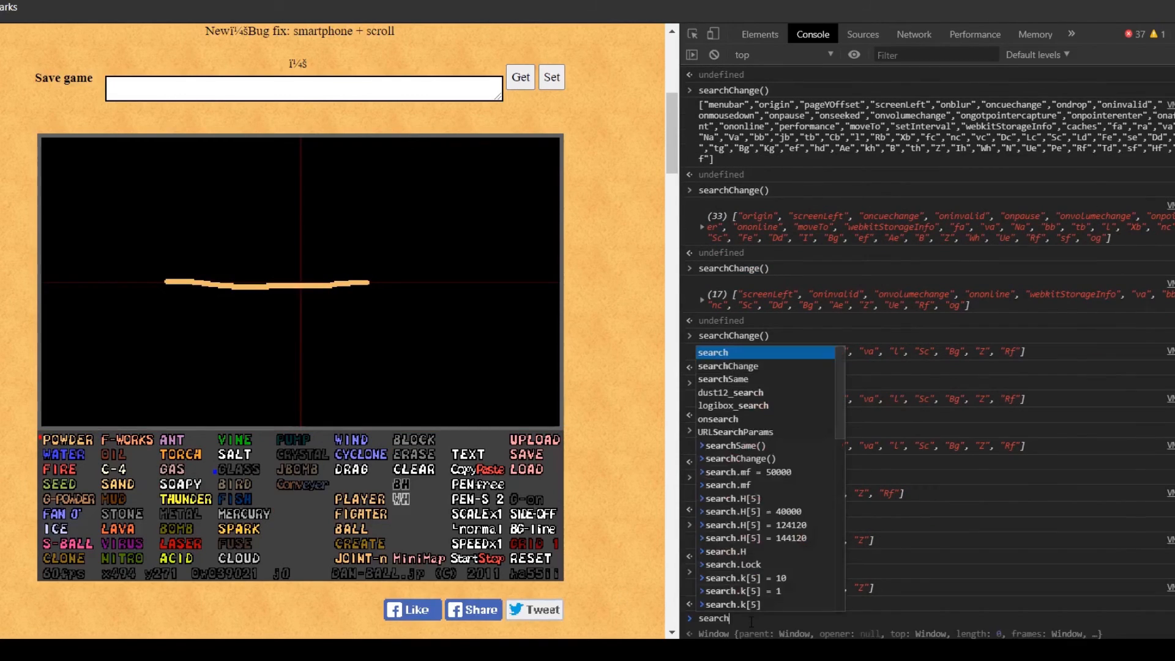